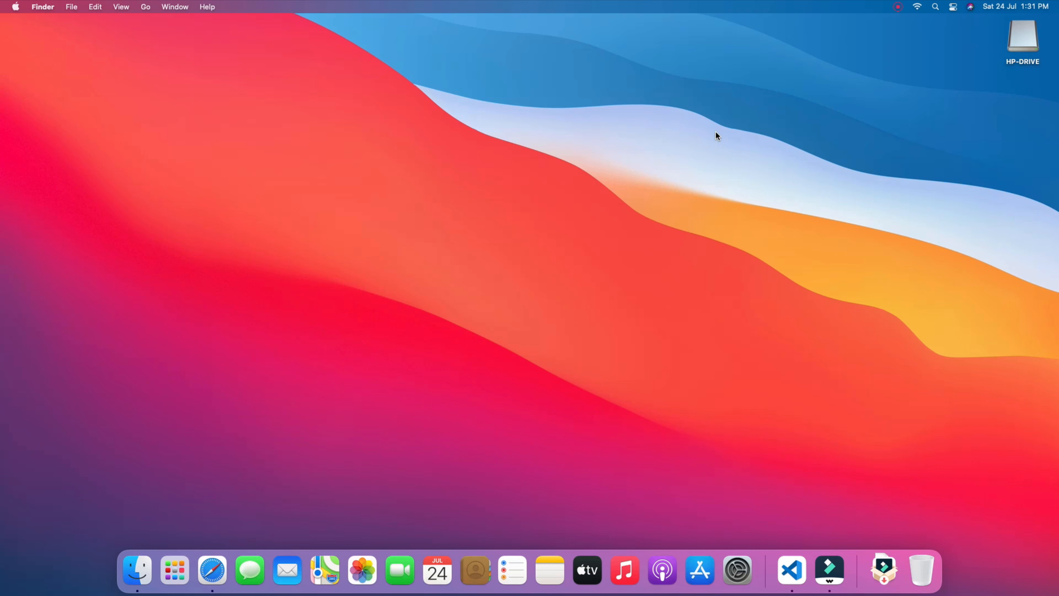
{"action": "mouse_move", "coordinate": [751, 142]}
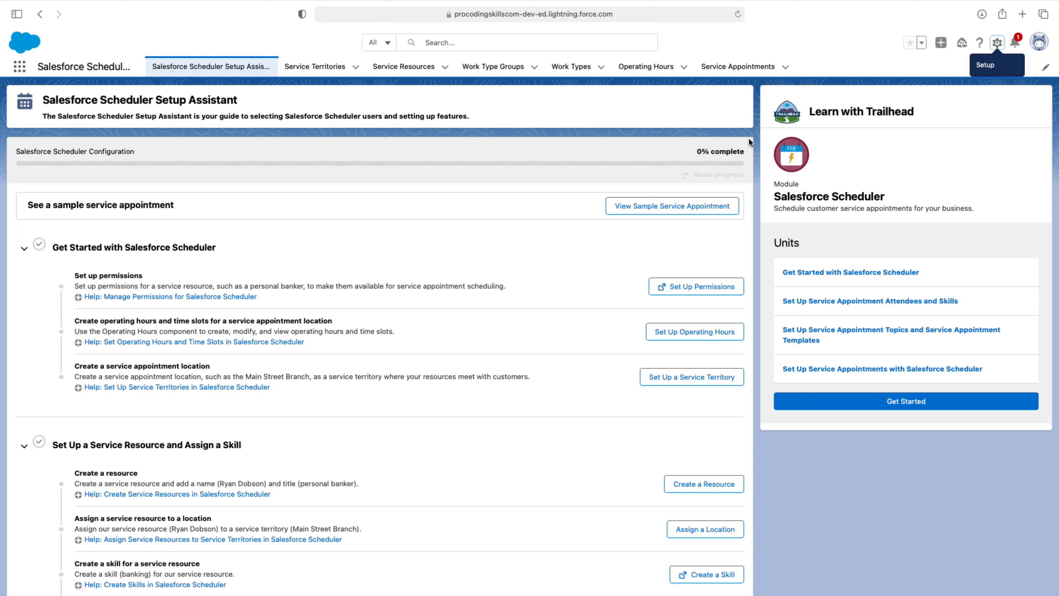
{"action": "mouse_move", "coordinate": [752, 171]}
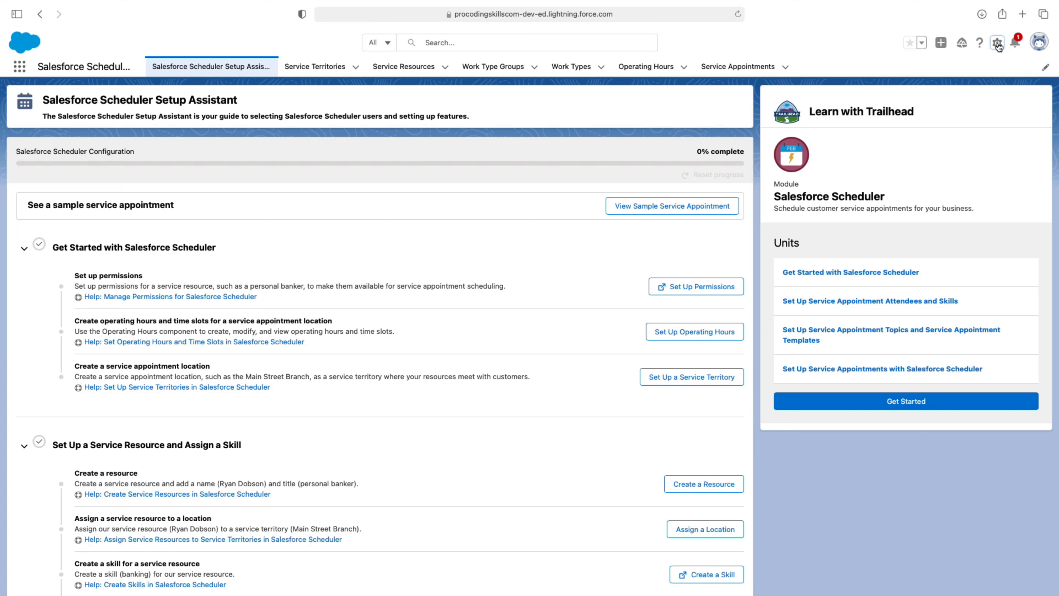
- Open Salesforce Setup from the gear icon, landing on Setup Home in a new tab
{"action": "left_click", "coordinate": [997, 43]}
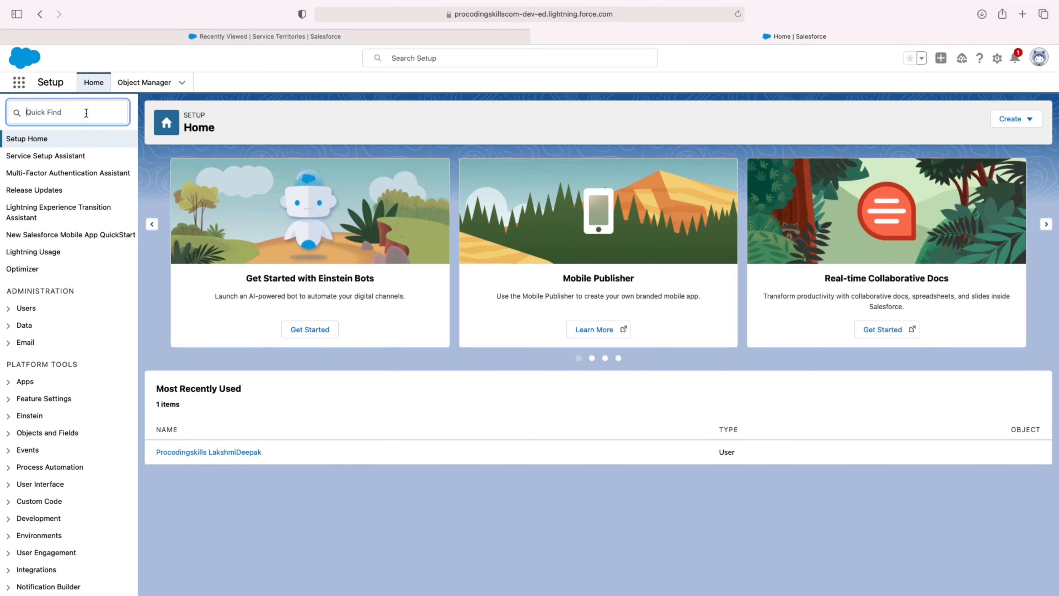
- Find Dev Hub via Quick Find ('De') and open its settings page under Development
{"action": "type", "text": "Dev"}
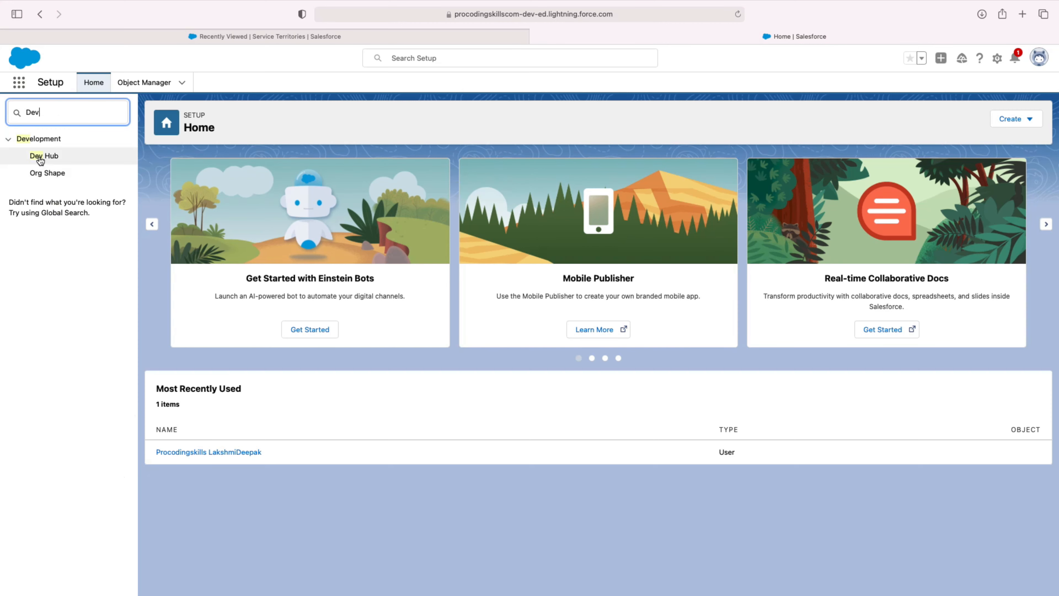
{"action": "left_click", "coordinate": [43, 156]}
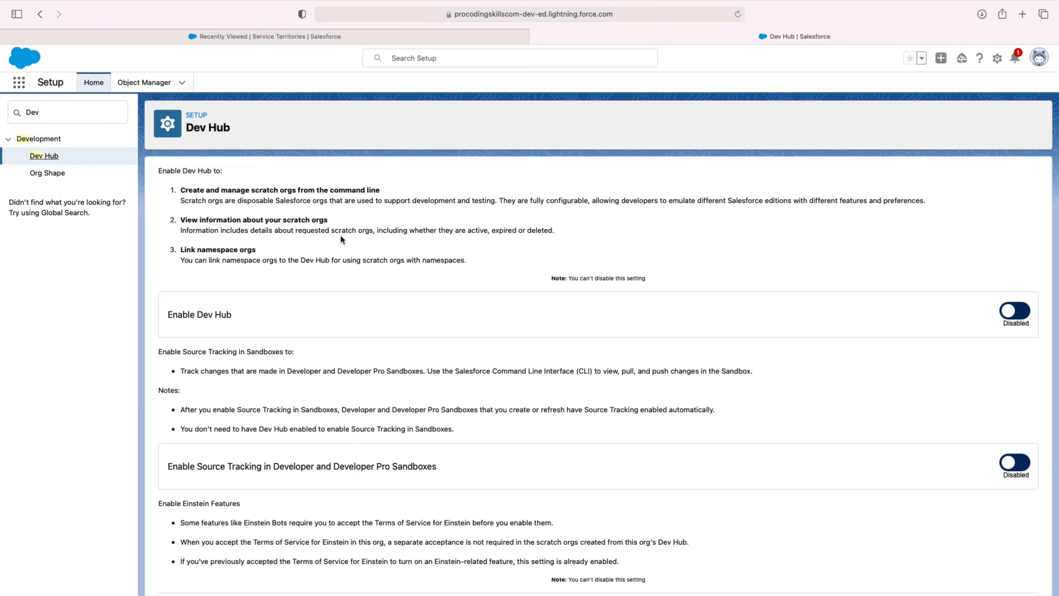
{"action": "mouse_move", "coordinate": [150, 166]}
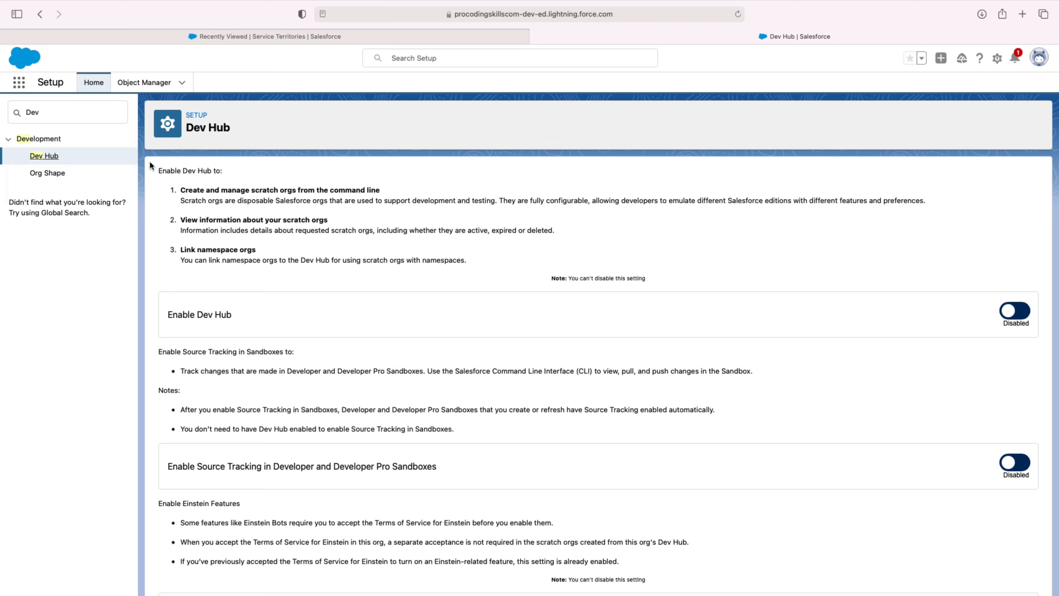
{"action": "scroll", "scroll_direction": "down", "scroll_amount": 3}
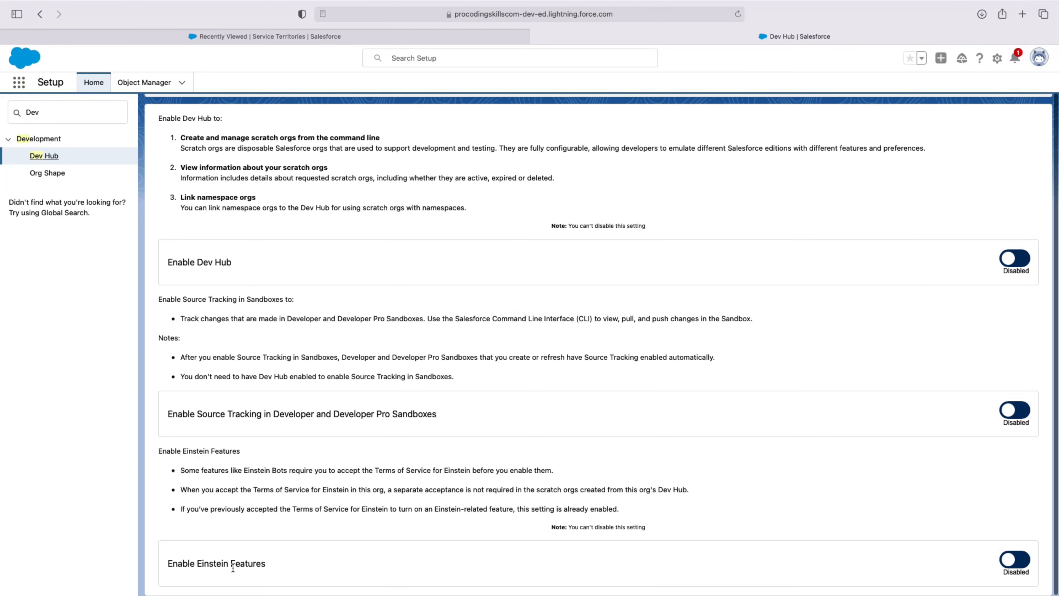
{"action": "mouse_move", "coordinate": [350, 421]}
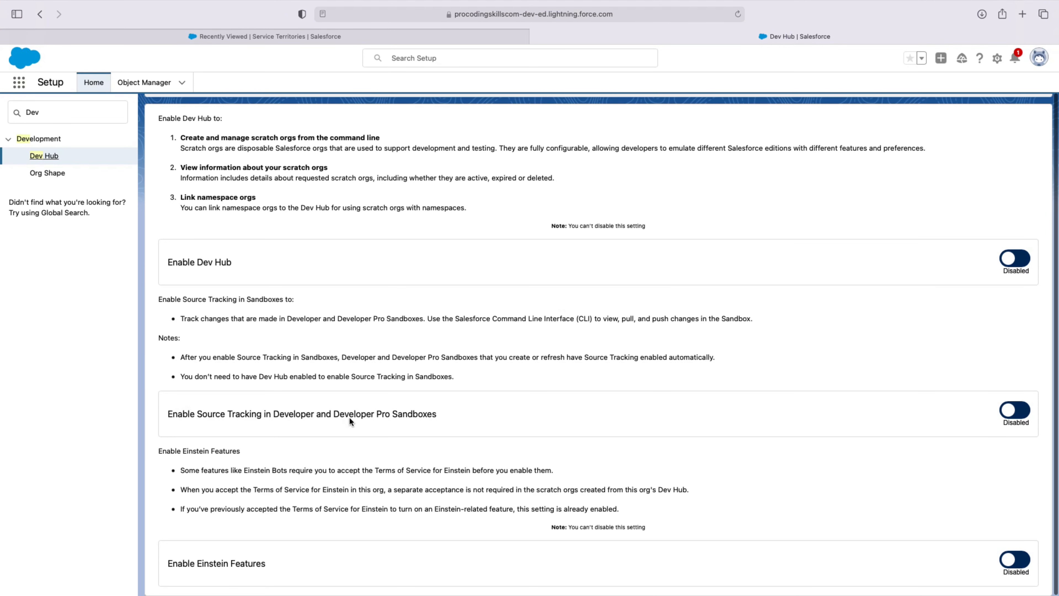
{"action": "mouse_move", "coordinate": [298, 414]}
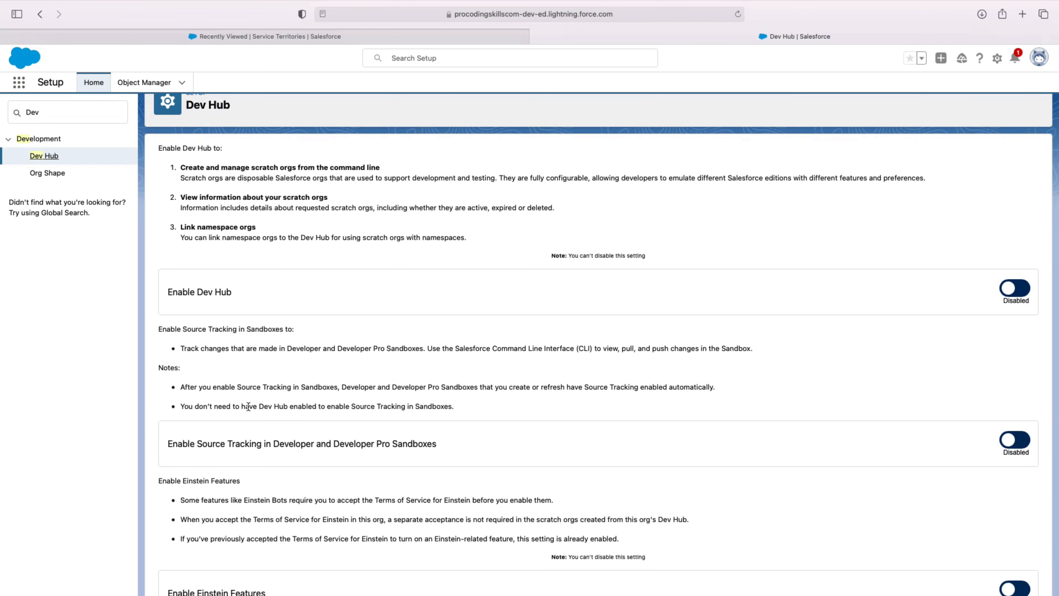
{"action": "mouse_move", "coordinate": [259, 398]}
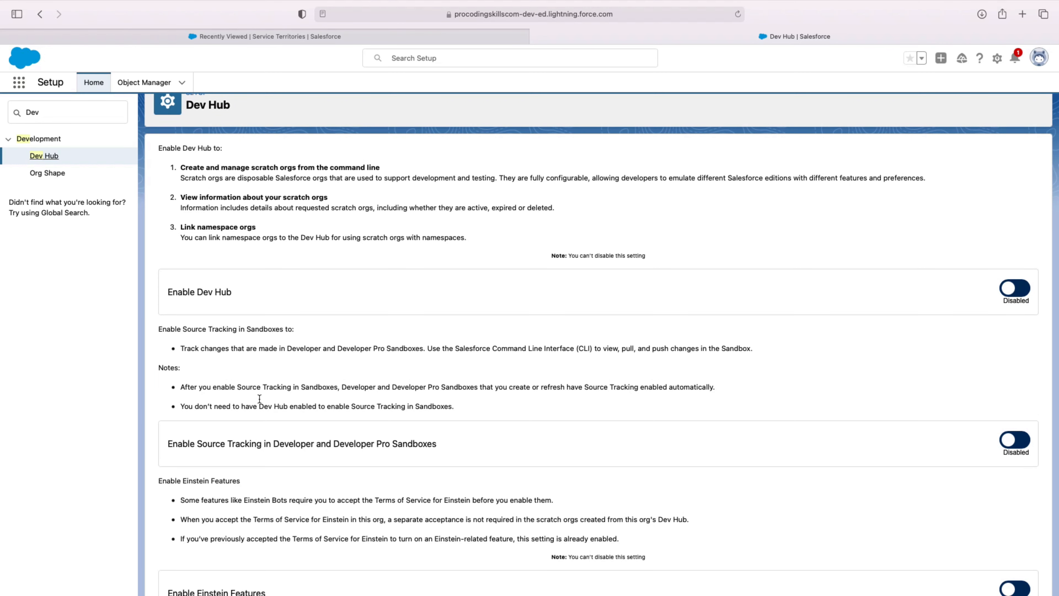
{"action": "mouse_move", "coordinate": [380, 295]}
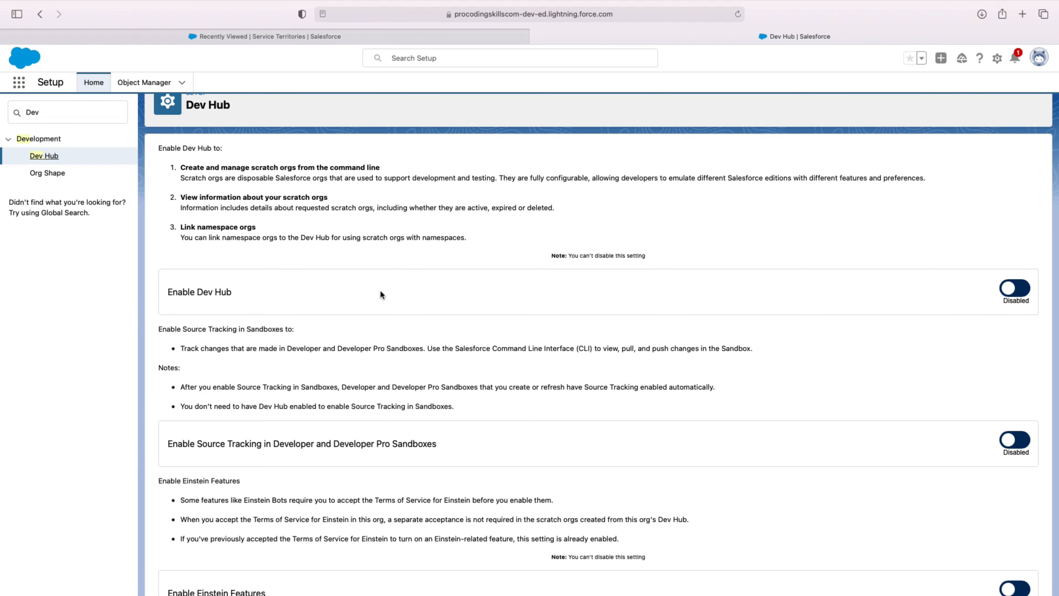
{"action": "mouse_move", "coordinate": [1021, 292]}
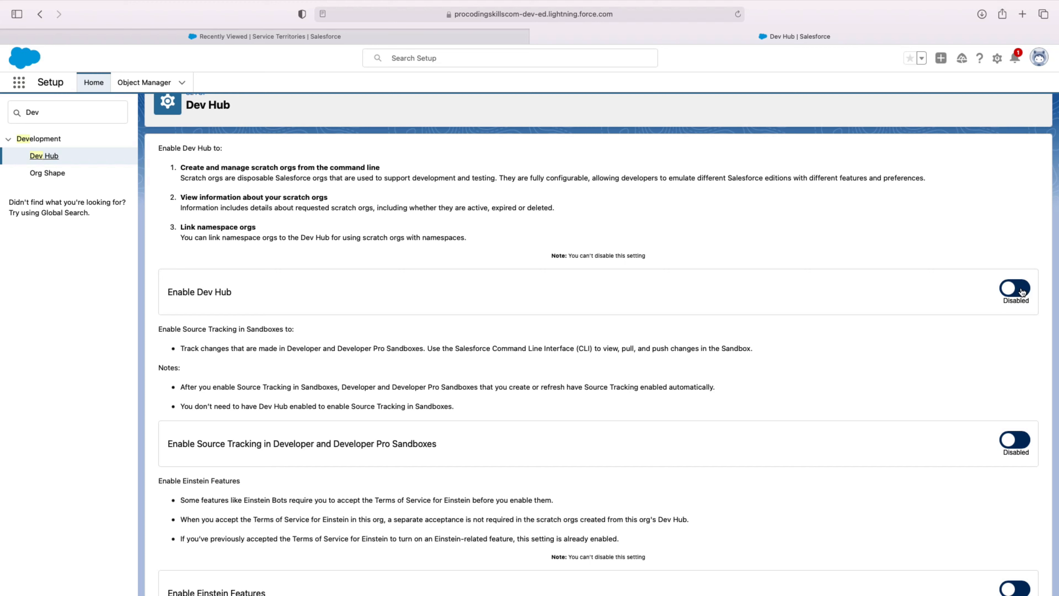
{"action": "mouse_move", "coordinate": [518, 190]}
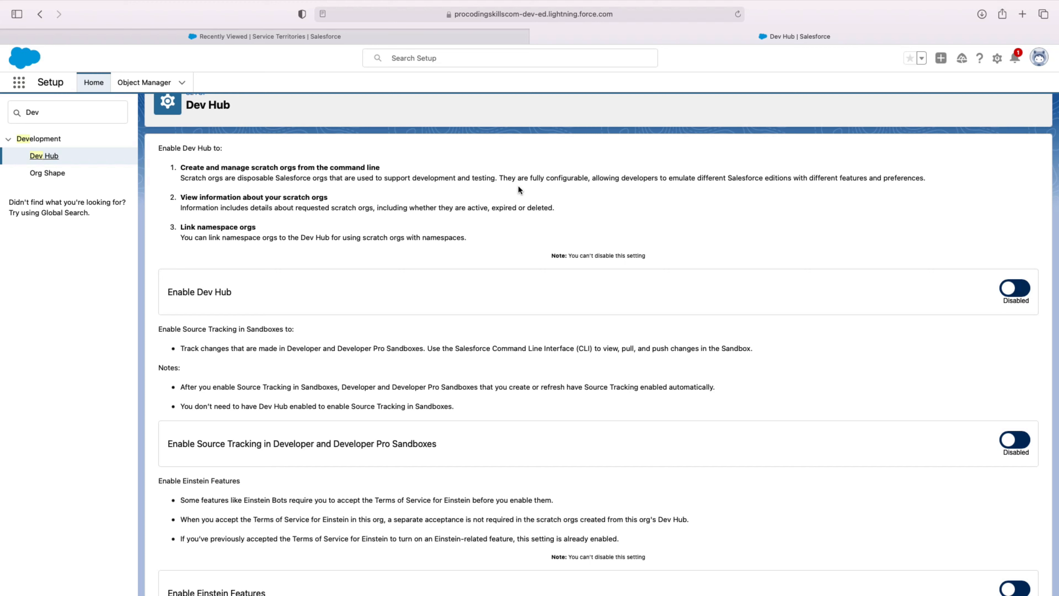
{"action": "mouse_move", "coordinate": [324, 225]}
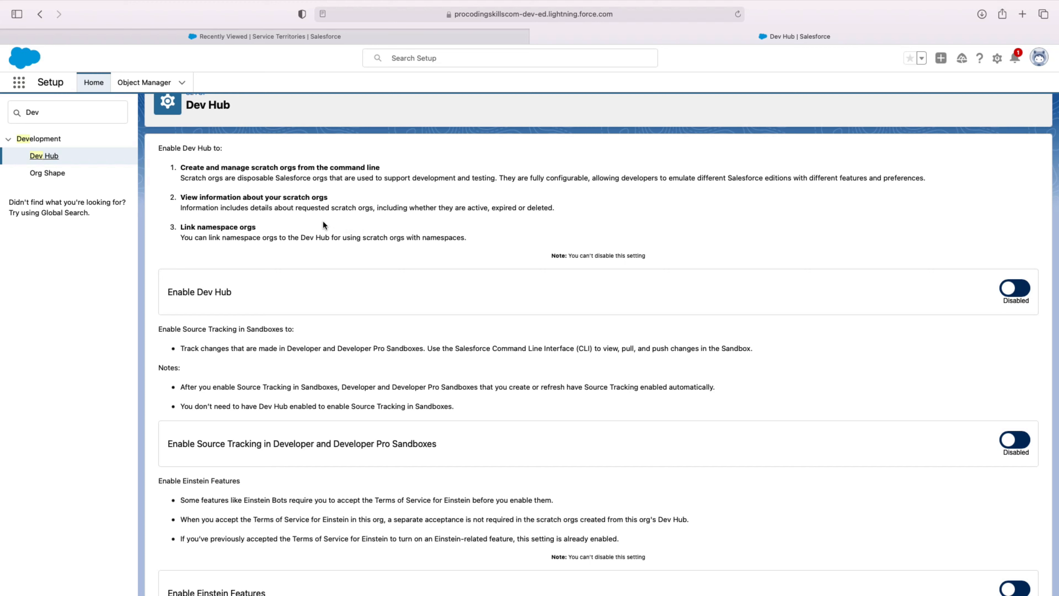
{"action": "mouse_move", "coordinate": [285, 175]}
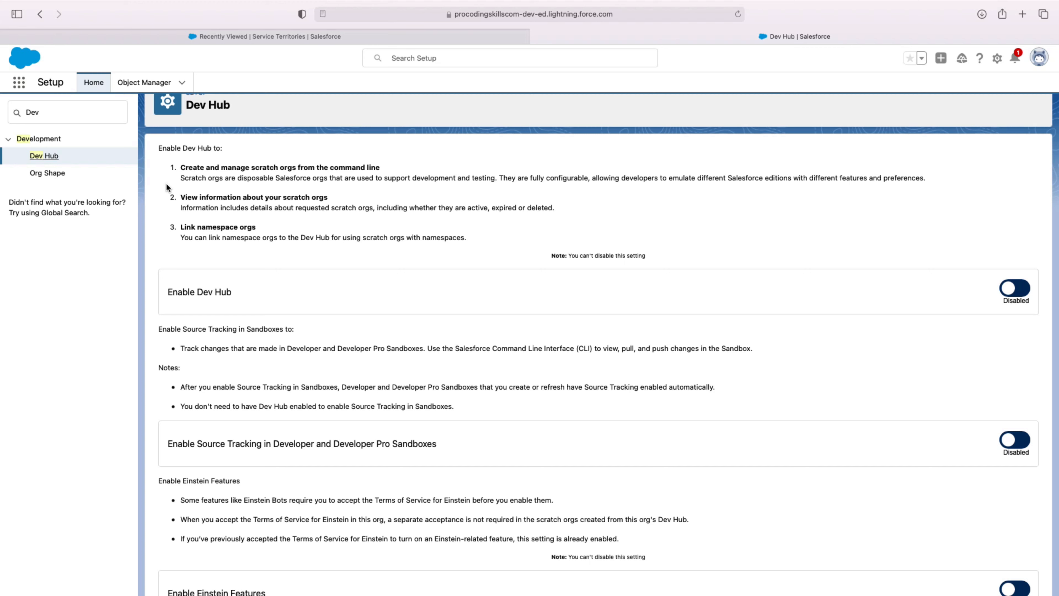
{"action": "mouse_move", "coordinate": [213, 205]}
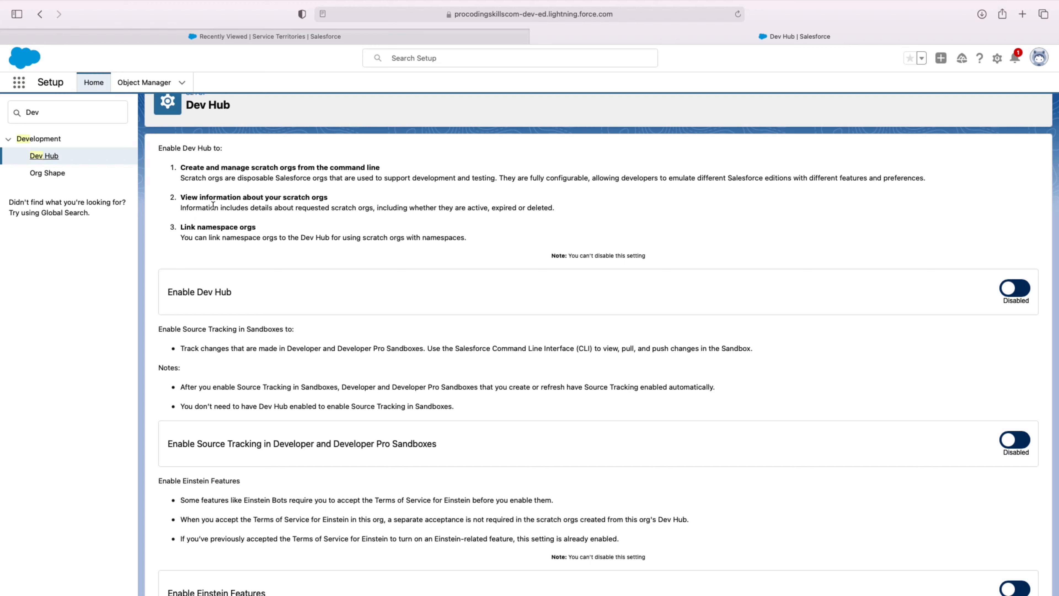
{"action": "mouse_move", "coordinate": [340, 202]}
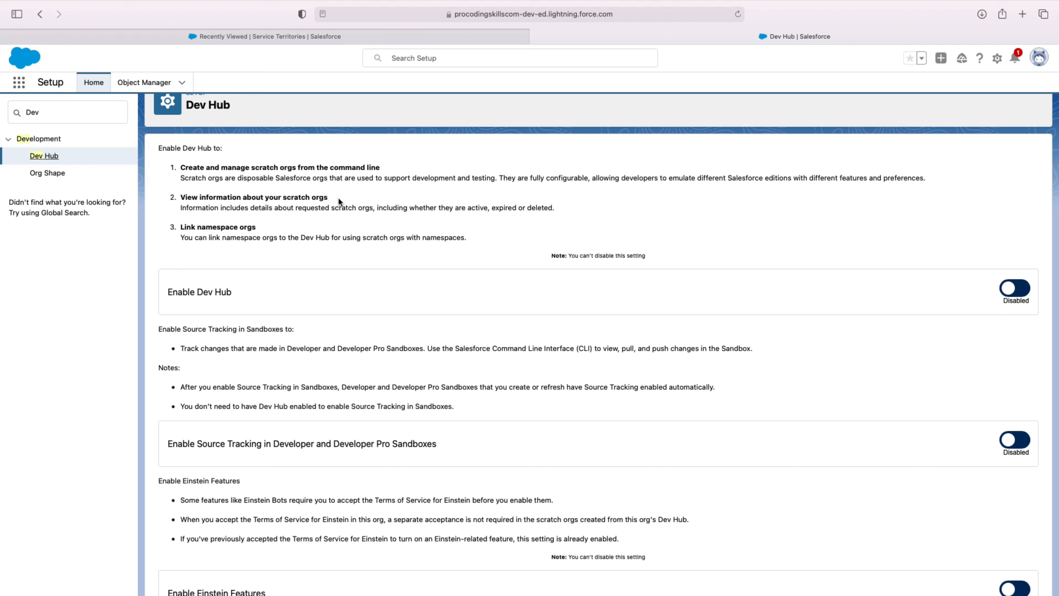
{"action": "mouse_move", "coordinate": [108, 59]}
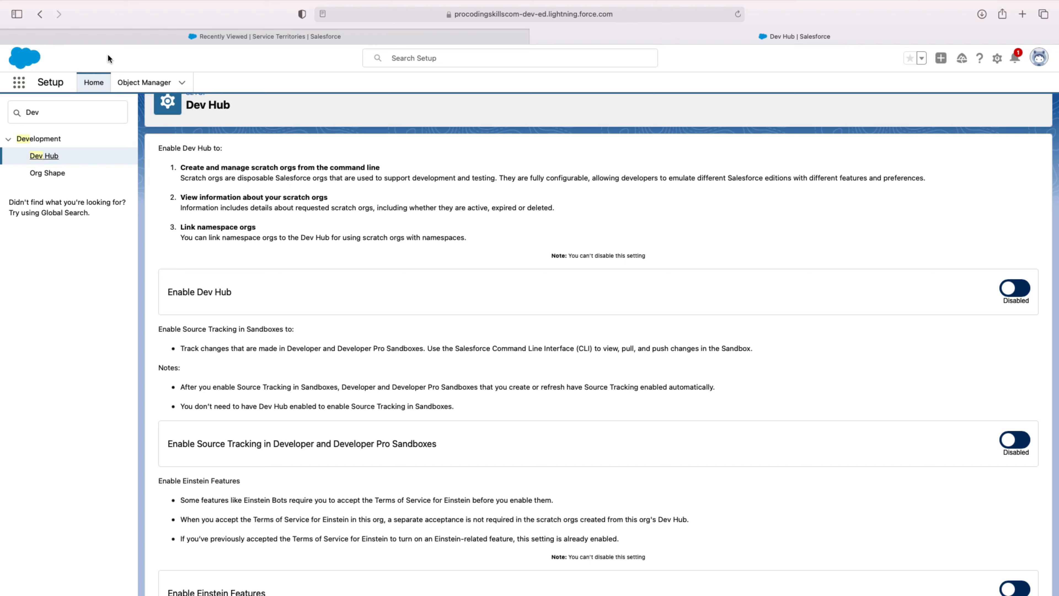
{"action": "mouse_move", "coordinate": [264, 232]}
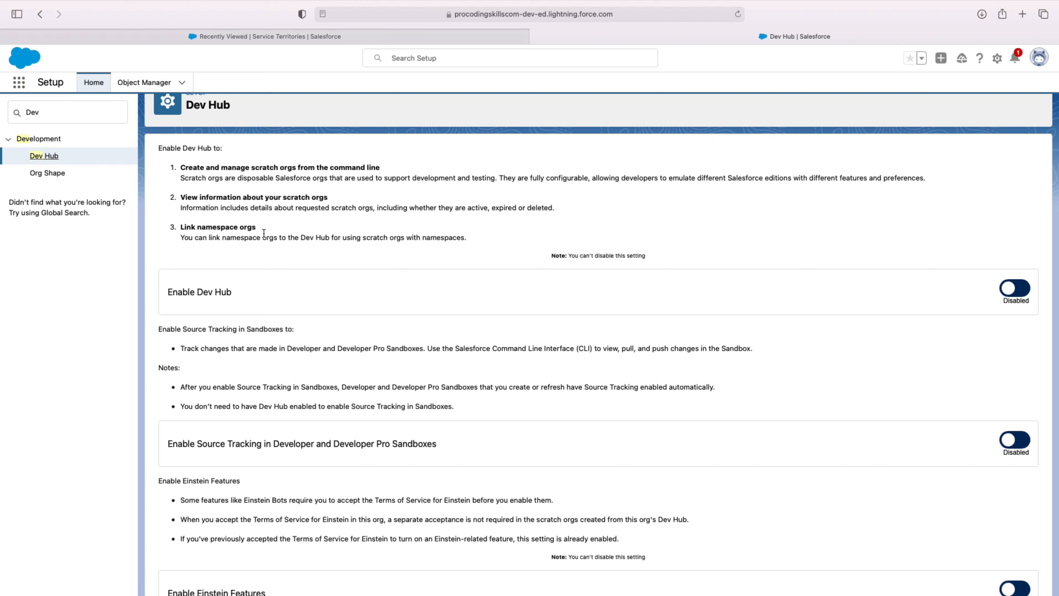
{"action": "mouse_move", "coordinate": [616, 293]}
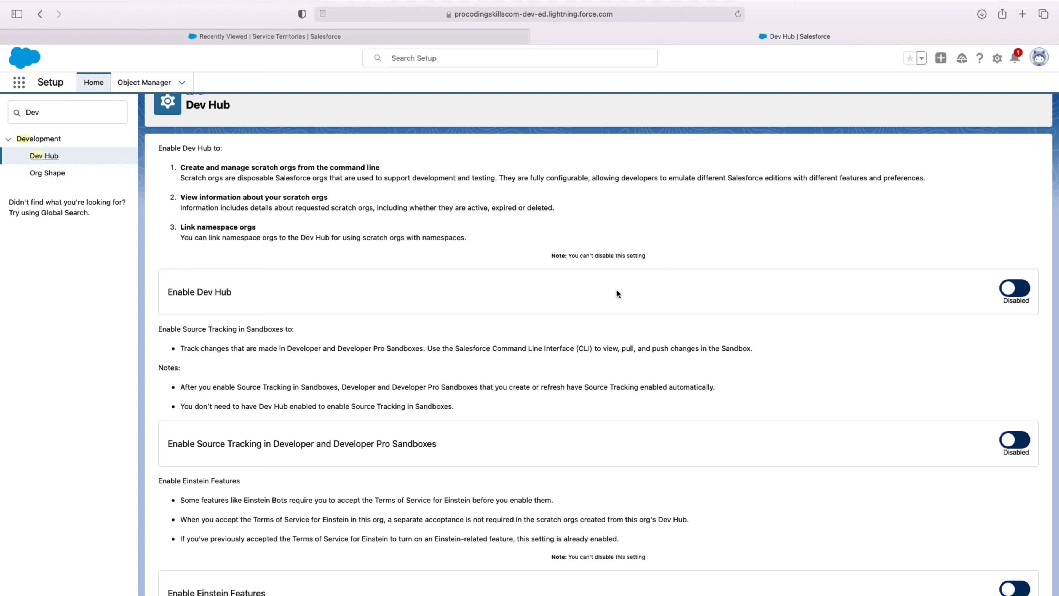
{"action": "mouse_move", "coordinate": [550, 265]}
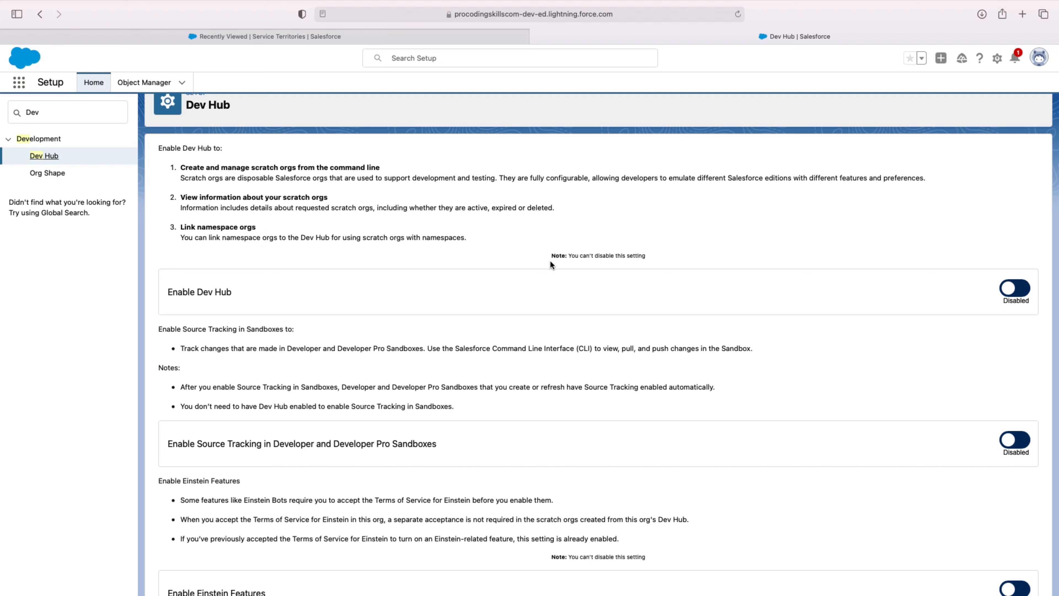
- Switch the Enable Dev Hub toggle to Enabled, revealing the packaging settings
{"action": "left_click", "coordinate": [544, 252]}
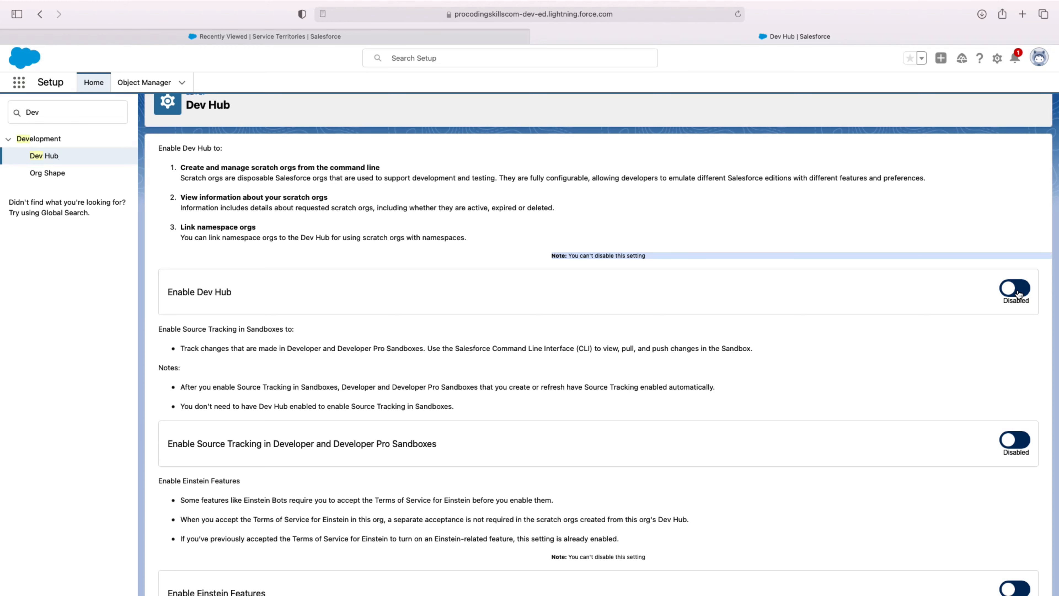
{"action": "scroll", "scroll_direction": "down", "scroll_amount": 3}
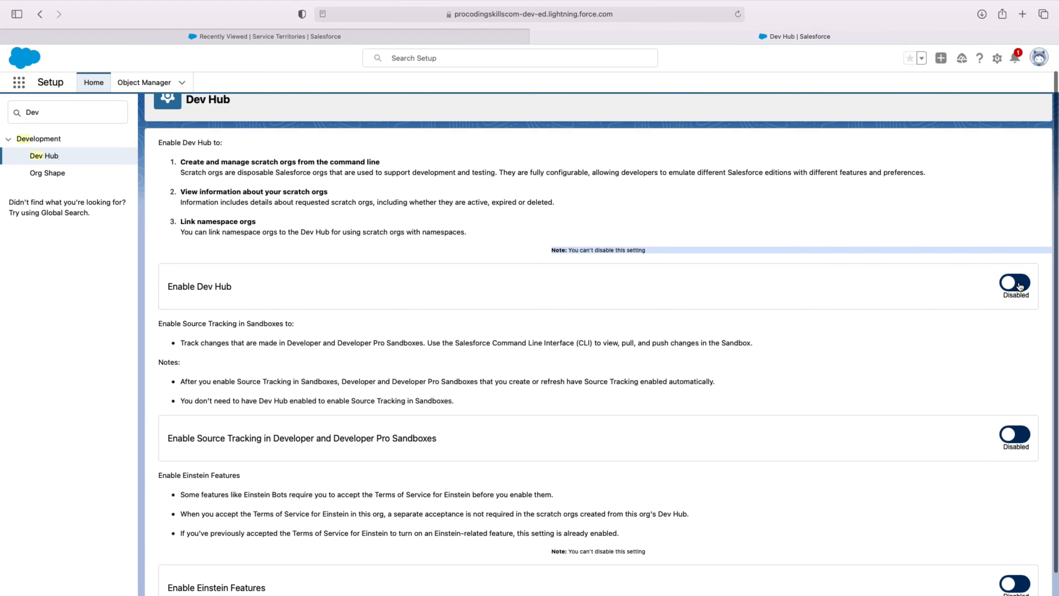
{"action": "left_click", "coordinate": [1014, 282]}
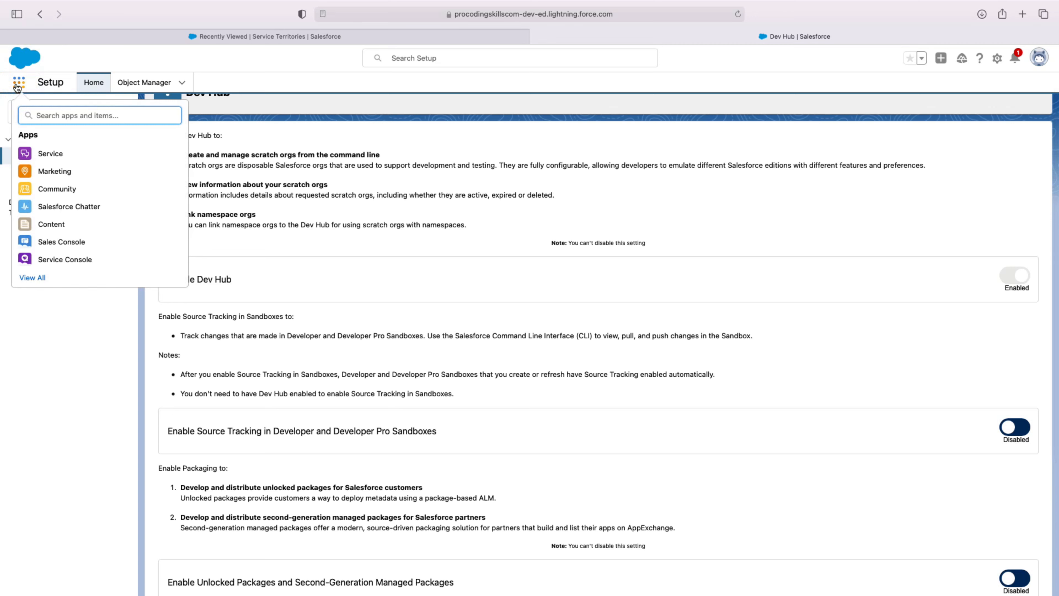
- Search 'scr' in the App Launcher to reach the Scratch Org Infos records
{"action": "type", "text": "scr"}
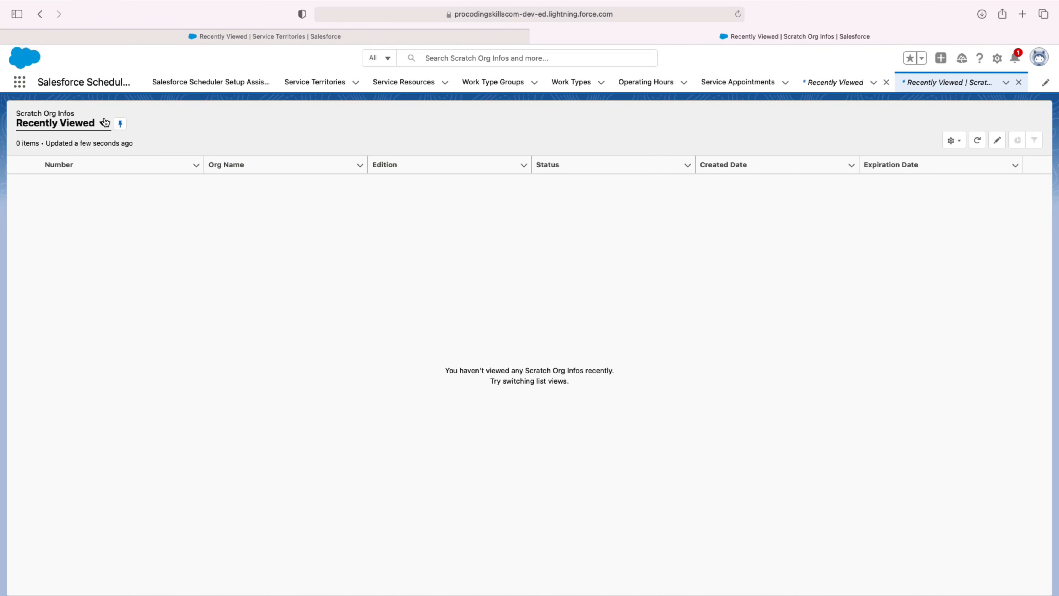
- Switch the list view to All Scratch Org Infos, which contains no records
{"action": "left_click", "coordinate": [103, 123]}
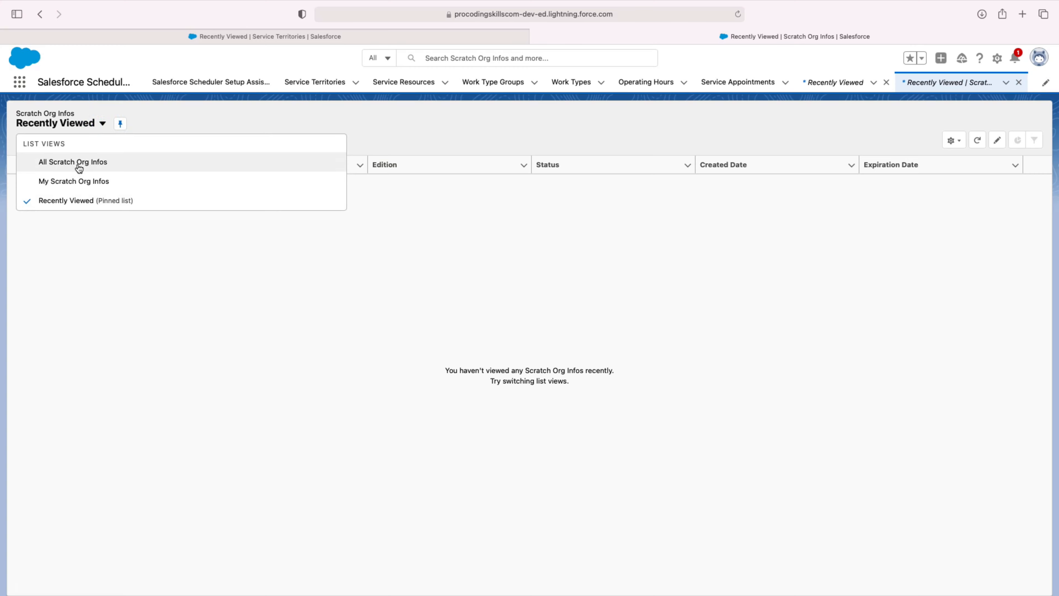
{"action": "left_click", "coordinate": [73, 162]}
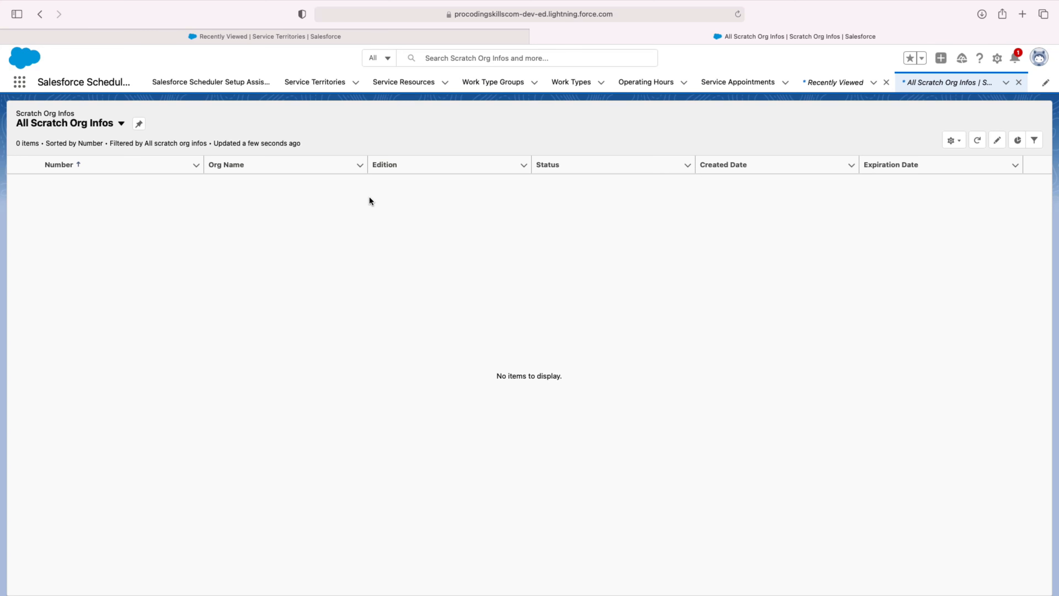
{"action": "mouse_move", "coordinate": [741, 306]}
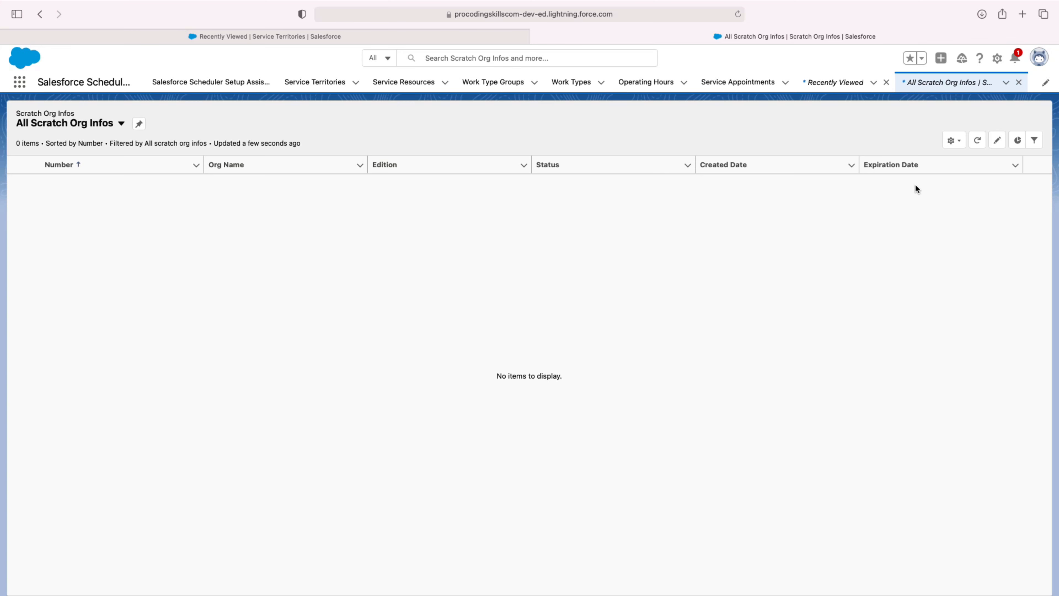
{"action": "mouse_move", "coordinate": [94, 174]}
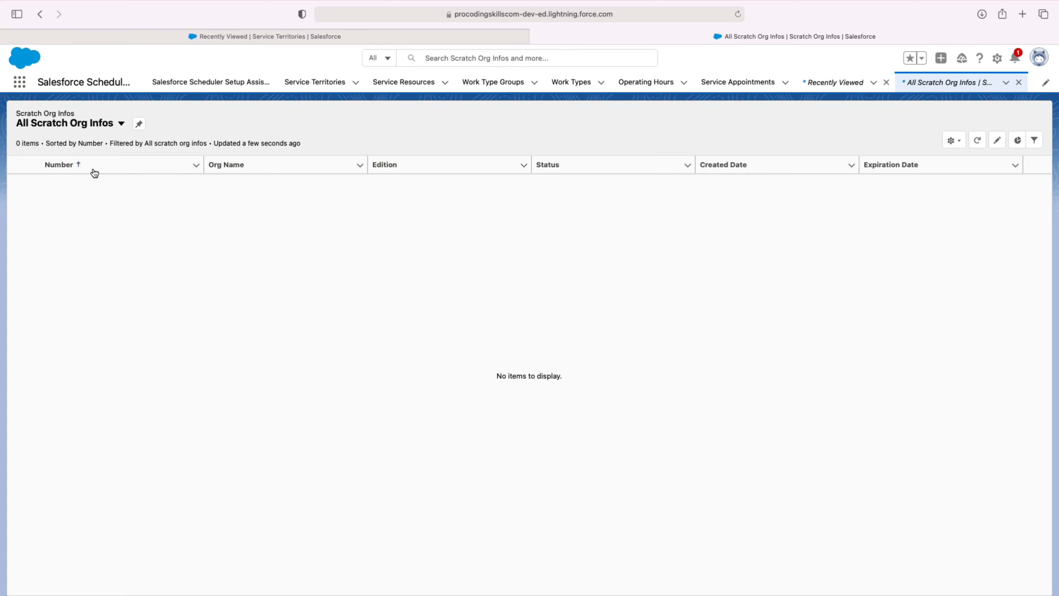
{"action": "mouse_move", "coordinate": [963, 261]}
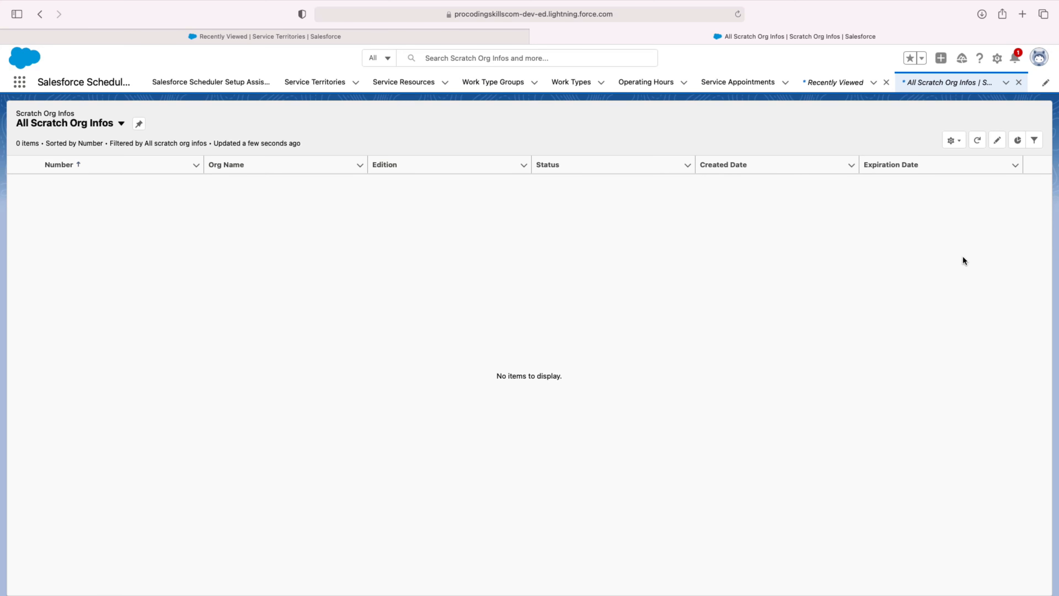